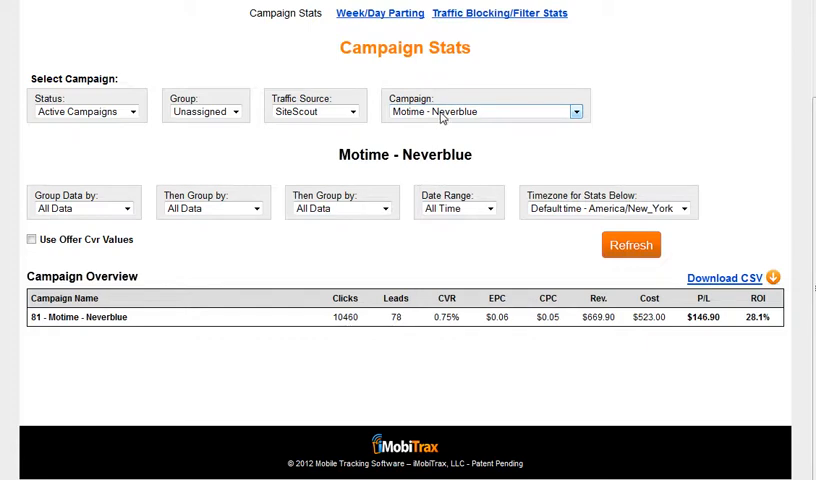
{"action": "mouse_move", "coordinate": [288, 248]}
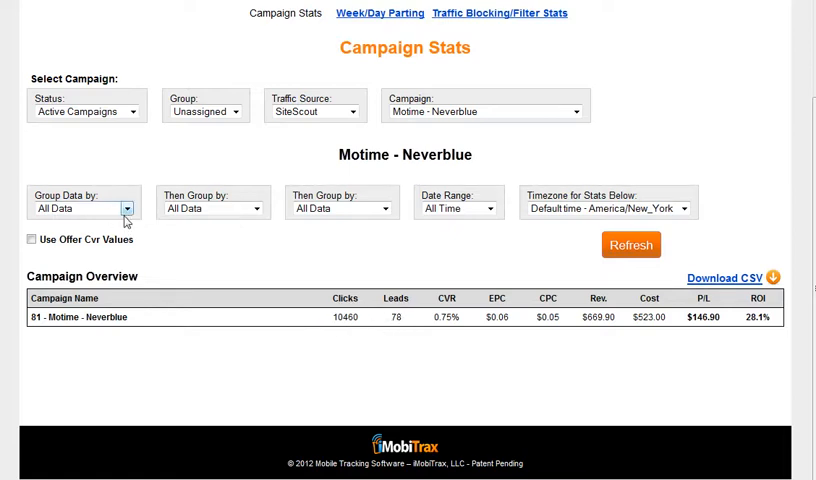
{"action": "mouse_move", "coordinate": [125, 220]}
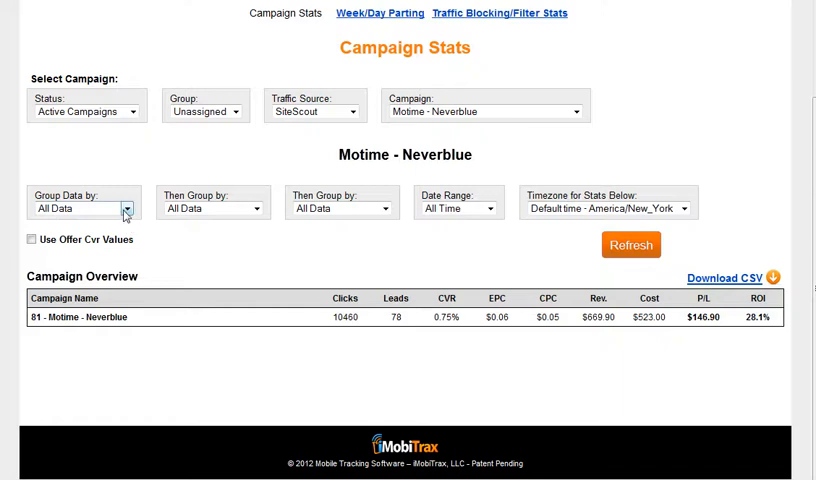
Choose IP Addresses in the Group Data by dropdown for Motime - Neverblue stats
{"action": "left_click", "coordinate": [83, 208]}
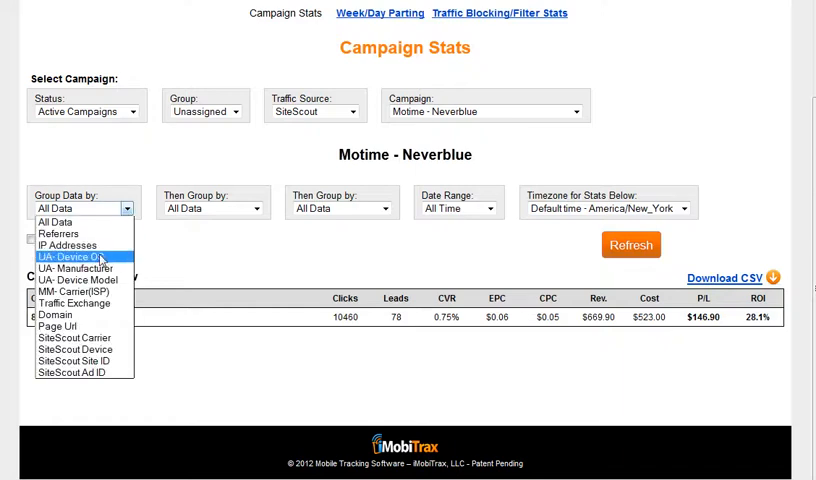
{"action": "left_click", "coordinate": [68, 245]}
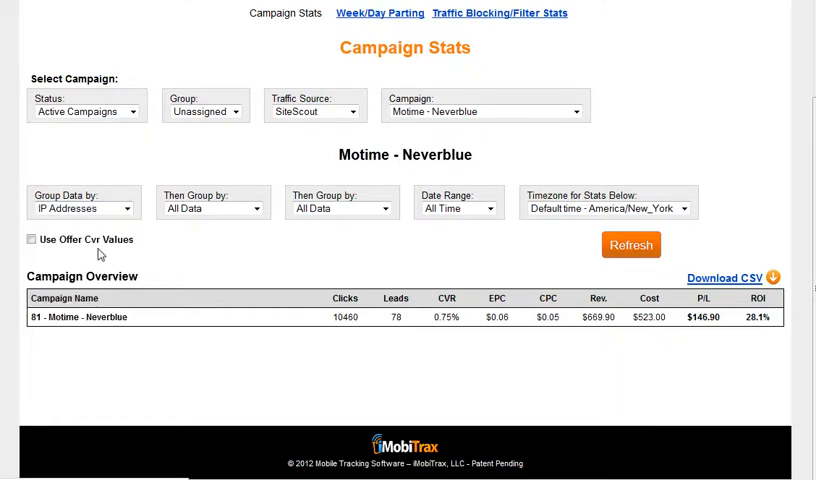
Refresh the IP-grouped stats and scroll through the first 100 of 2067 IP addresses
{"action": "left_click", "coordinate": [630, 245]}
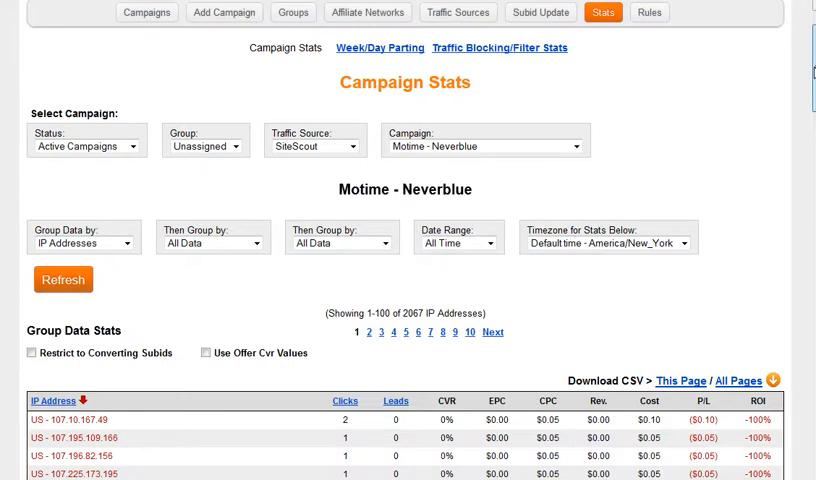
{"action": "scroll", "scroll_direction": "down", "scroll_amount": 3}
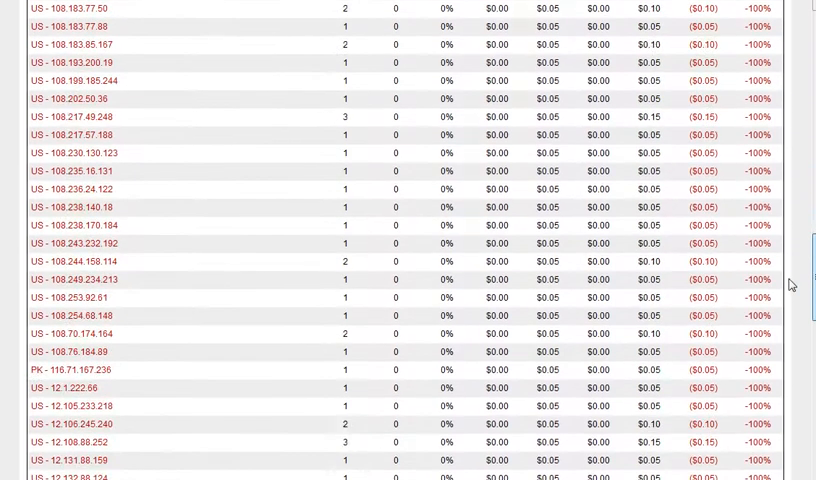
{"action": "scroll", "scroll_direction": "down", "scroll_amount": 3}
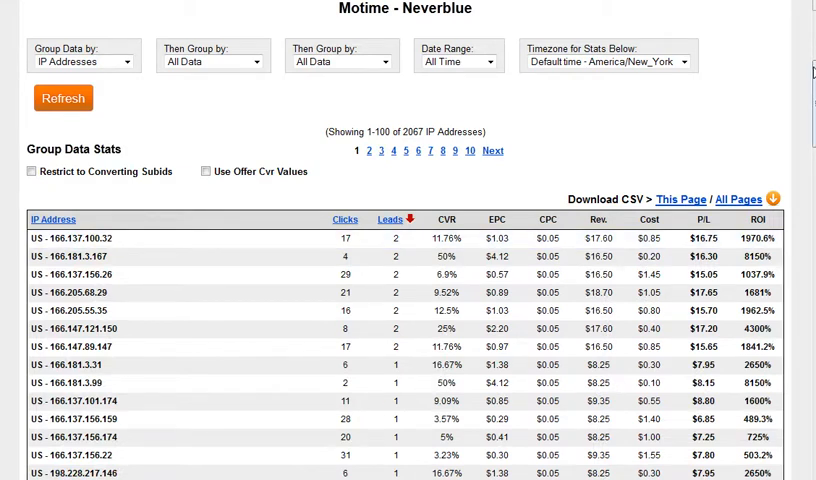
{"action": "scroll", "scroll_direction": "down", "scroll_amount": 3}
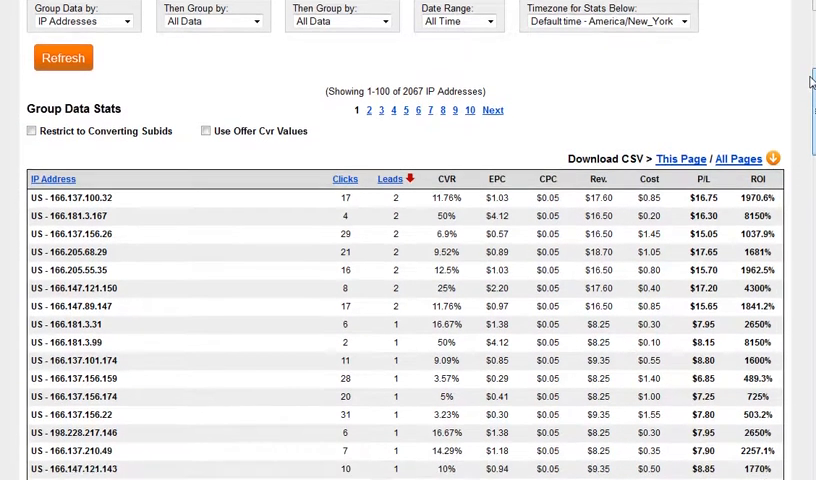
{"action": "scroll", "scroll_direction": "down", "scroll_amount": 3}
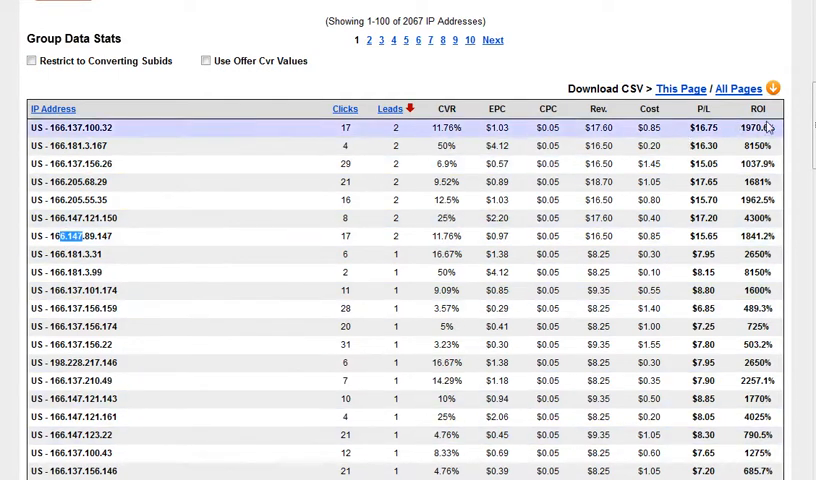
{"action": "scroll", "scroll_direction": "down", "scroll_amount": 3}
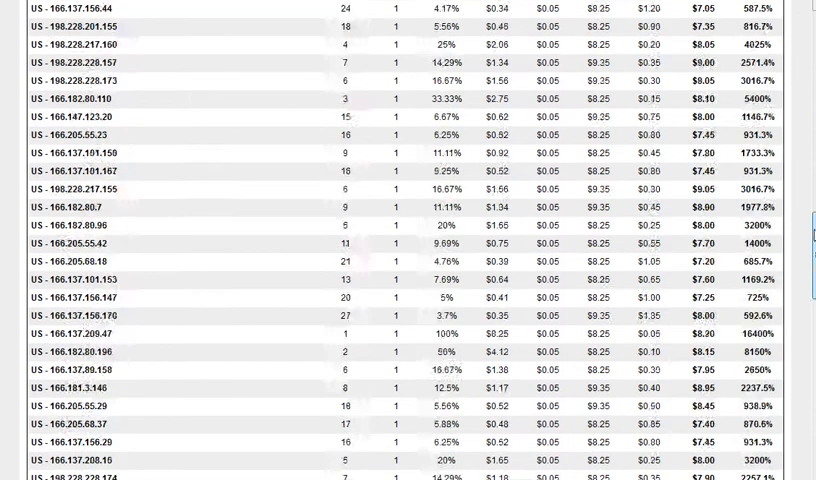
{"action": "scroll", "scroll_direction": "down", "scroll_amount": 3}
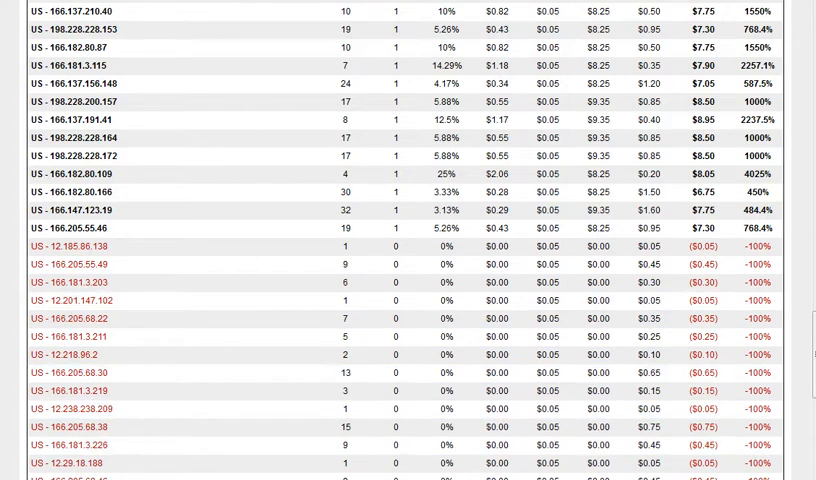
{"action": "scroll", "scroll_direction": "down", "scroll_amount": 3}
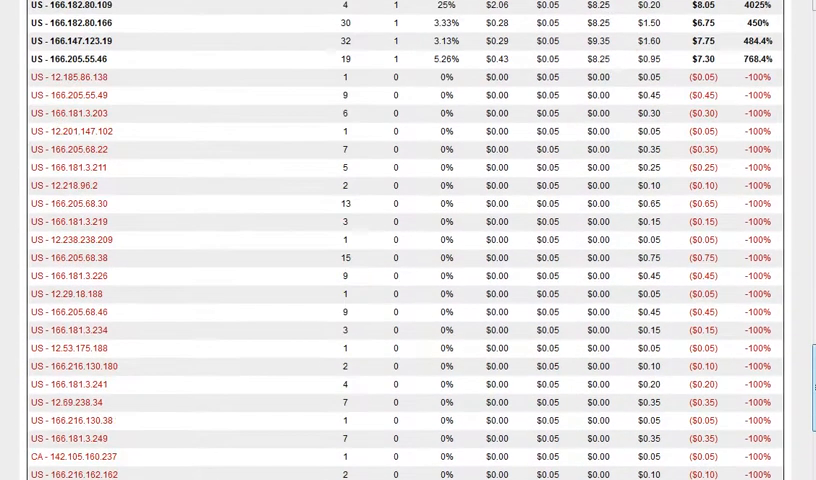
{"action": "scroll", "scroll_direction": "down", "scroll_amount": 3}
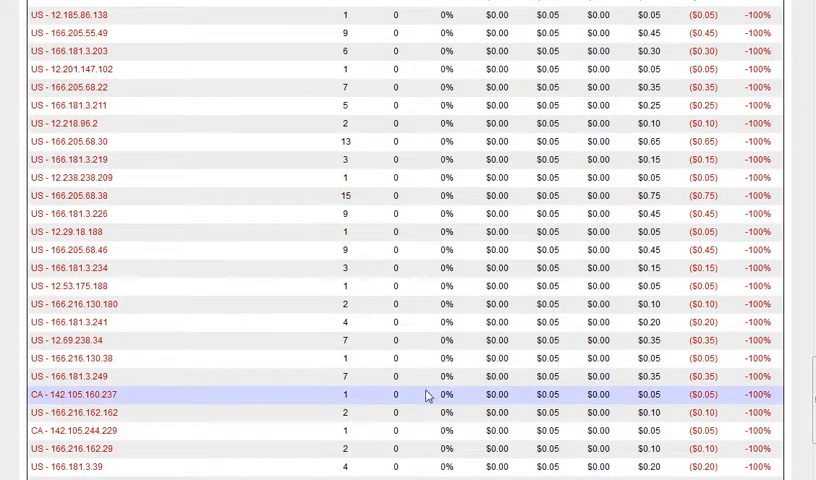
{"action": "scroll", "scroll_direction": "down", "scroll_amount": 3}
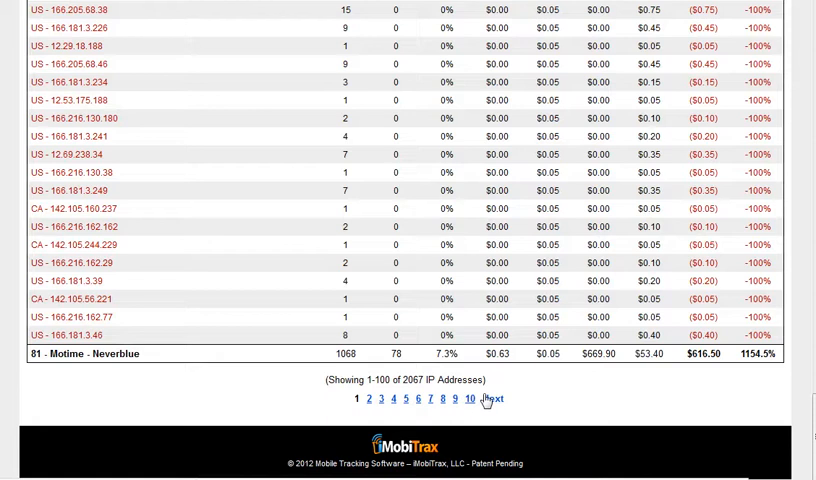
{"action": "left_click", "coordinate": [491, 399]}
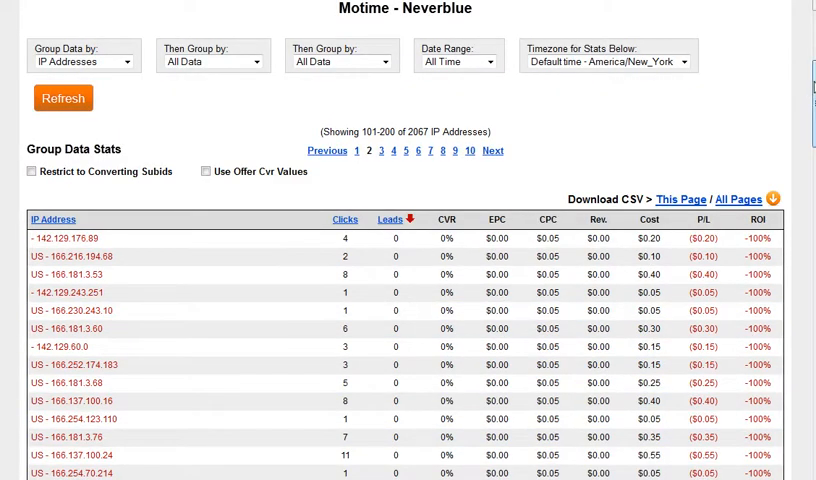
{"action": "scroll", "scroll_direction": "down", "scroll_amount": 3}
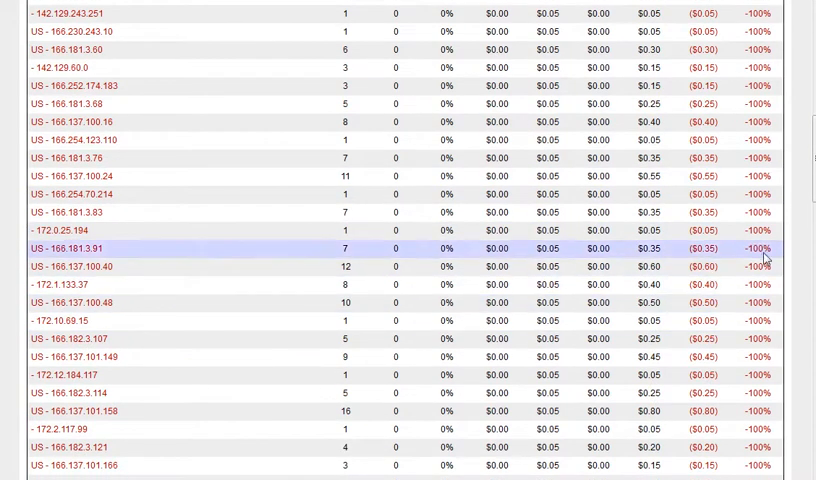
{"action": "scroll", "scroll_direction": "down", "scroll_amount": 3}
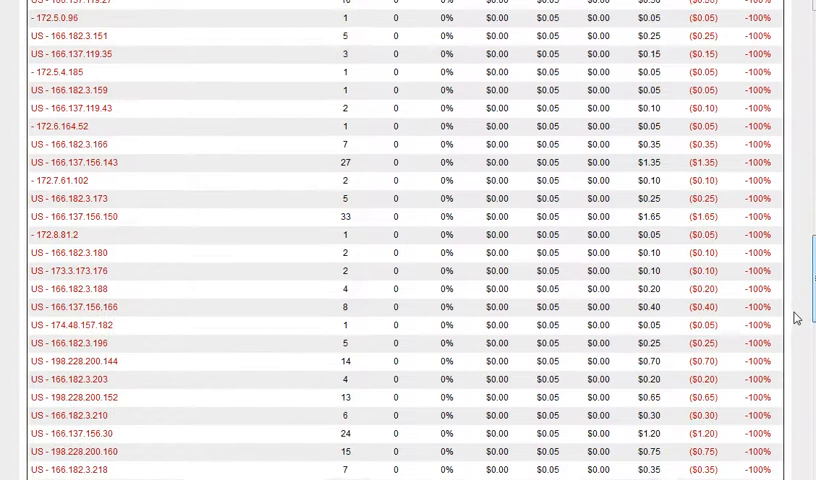
{"action": "left_click", "coordinate": [75, 260]}
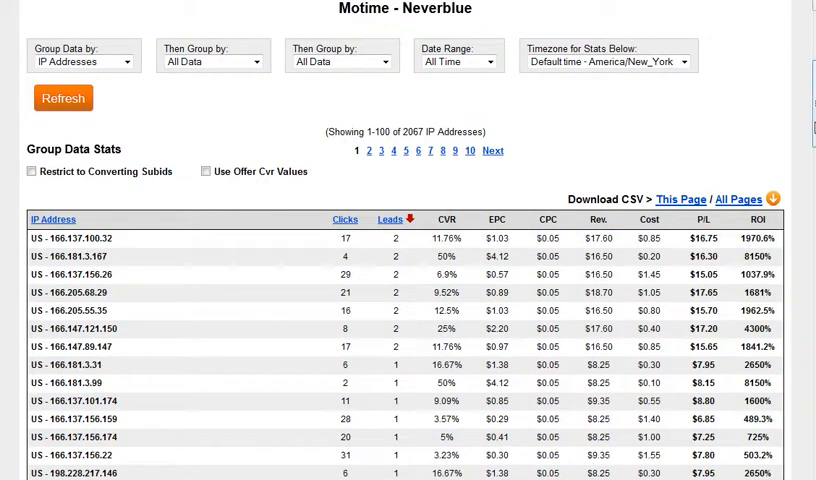
Toggle Restrict to Converting Subids on and off, then order the list by IP address
{"action": "left_click", "coordinate": [30, 171]}
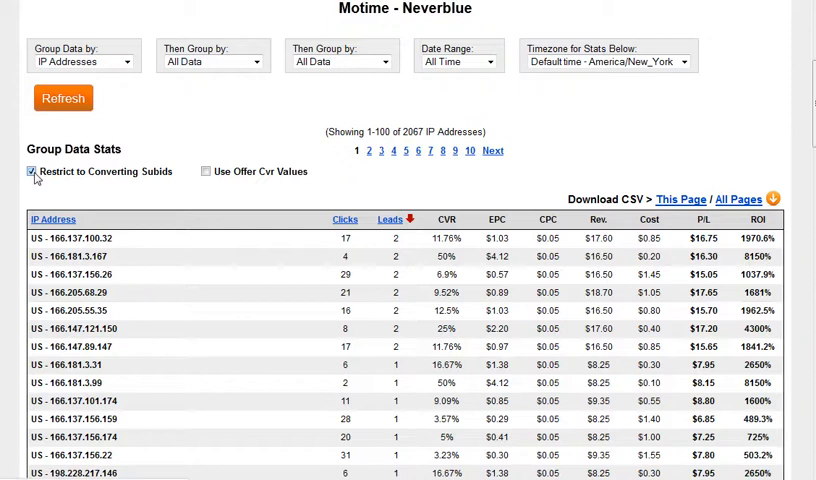
{"action": "left_click", "coordinate": [30, 171]}
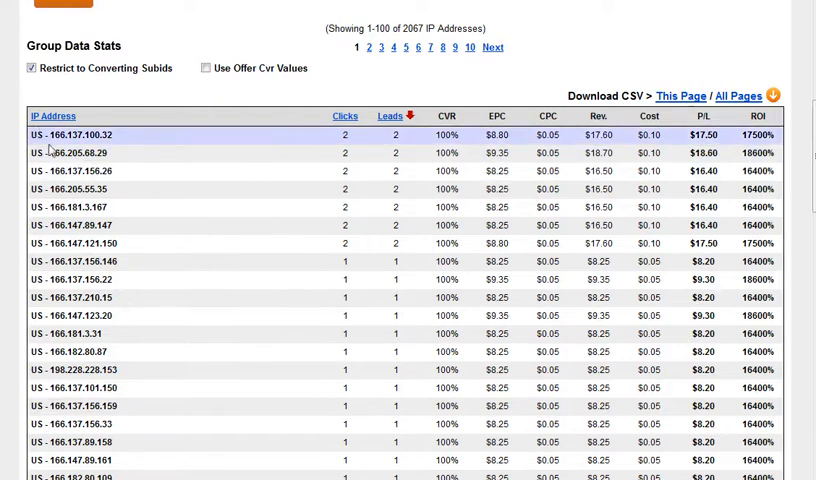
{"action": "double_click", "coordinate": [73, 134]}
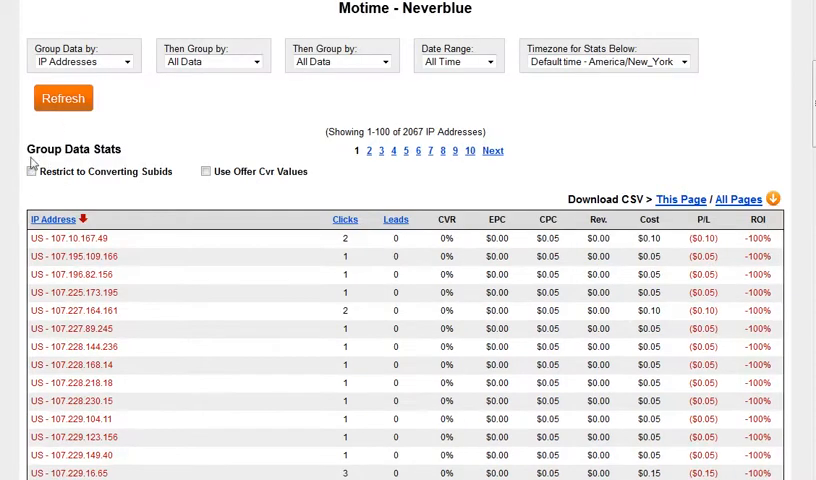
{"action": "left_click", "coordinate": [32, 171]}
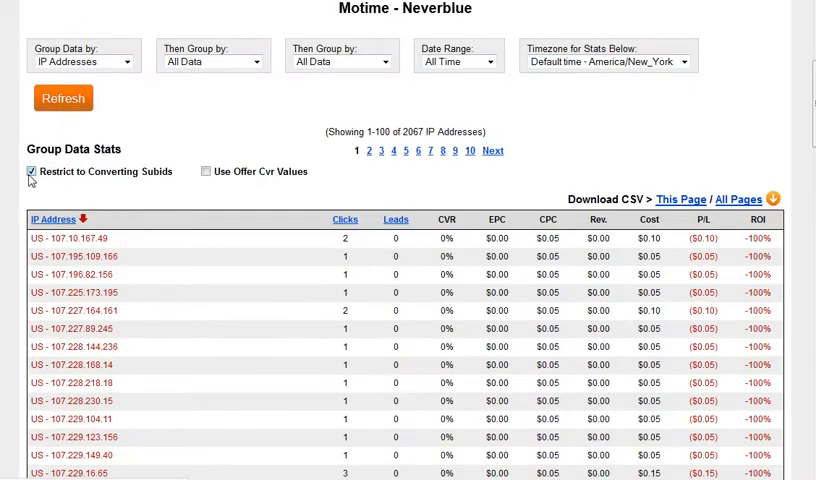
{"action": "left_click", "coordinate": [31, 171]}
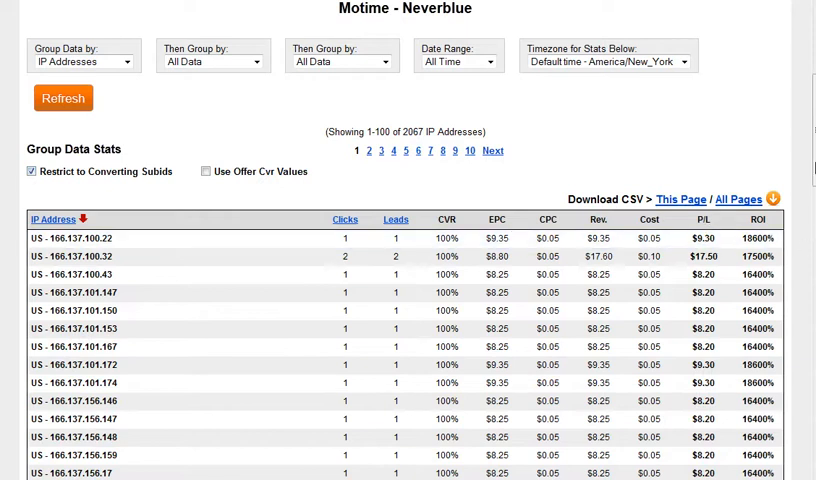
{"action": "scroll", "scroll_direction": "down", "scroll_amount": 3}
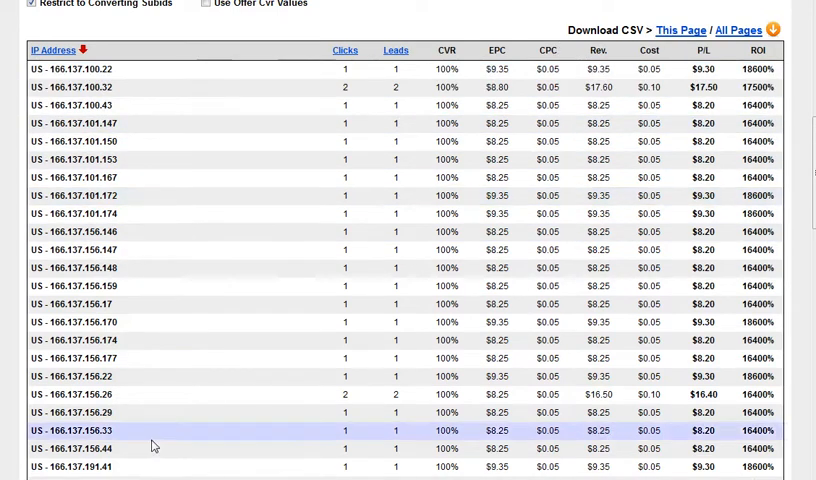
{"action": "left_click", "coordinate": [52, 50]}
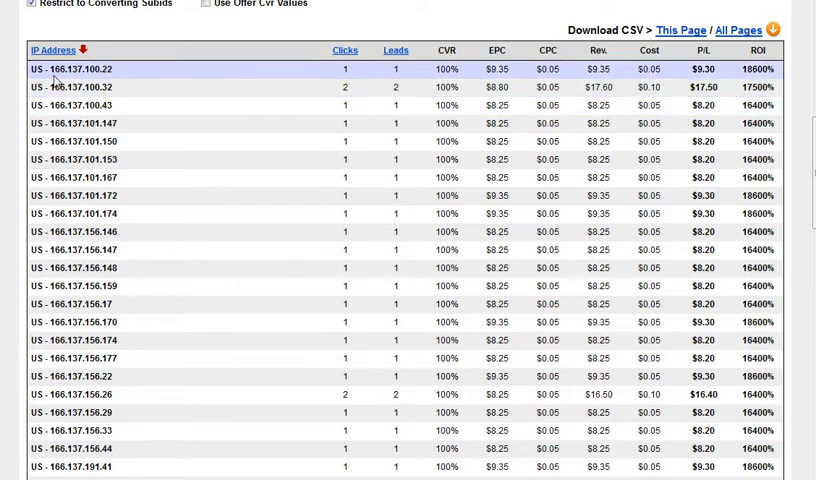
{"action": "double_click", "coordinate": [60, 69]}
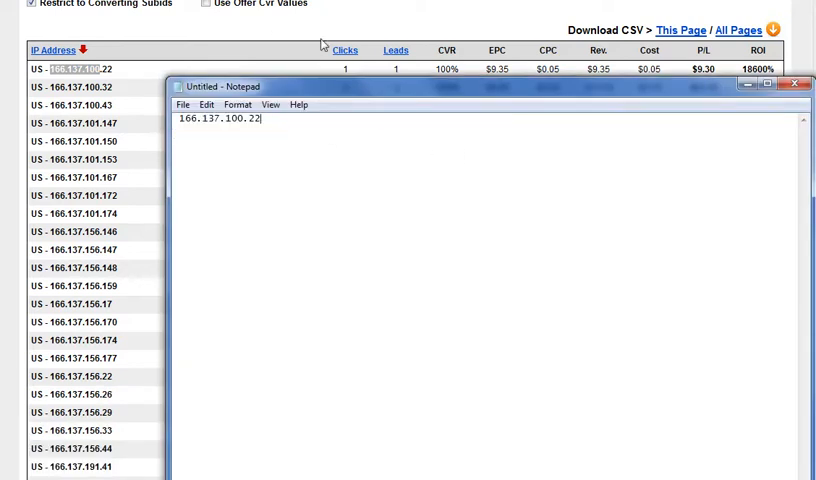
Edit the pasted IP into the range 166.137.100.1 - 166.137.100.255
{"action": "key", "text": "Backspace"}
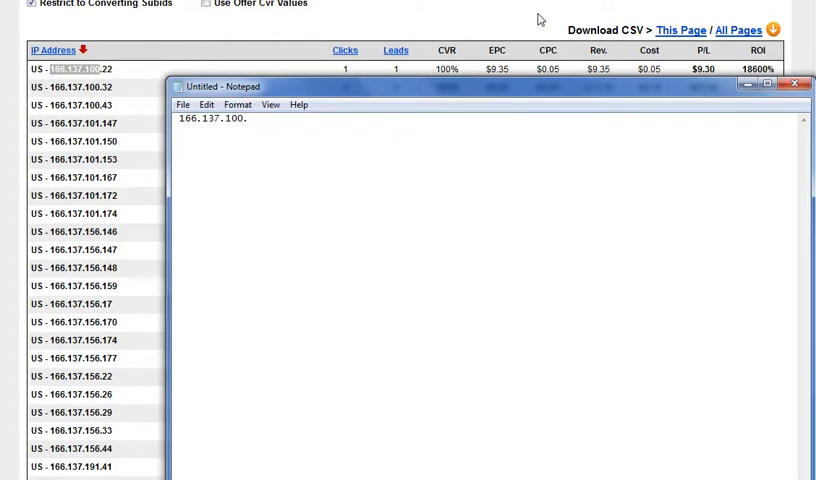
{"action": "type", "text": "1 -"}
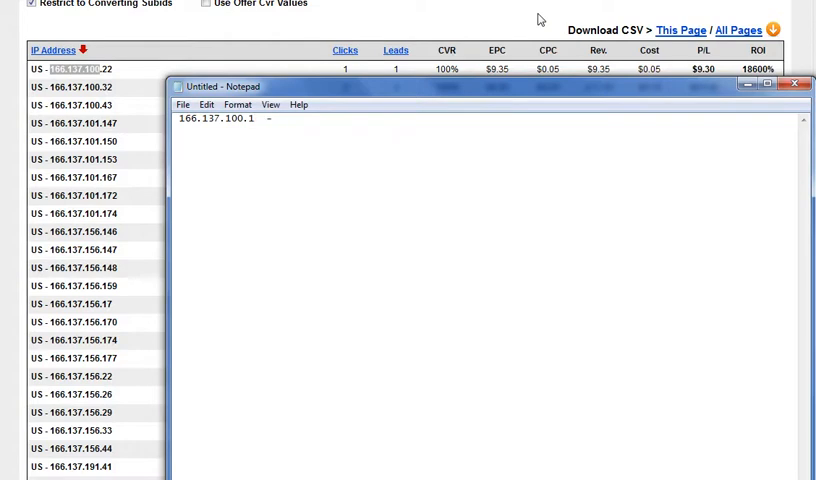
{"action": "type", "text": "166.137.100.22"}
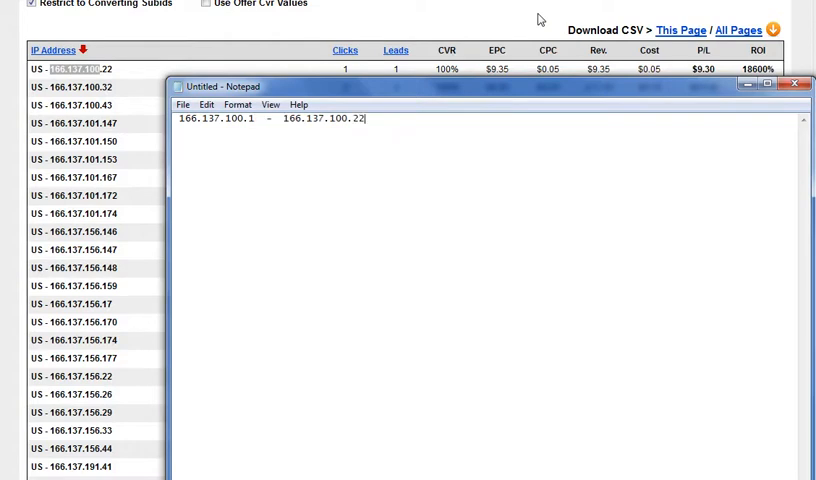
{"action": "key", "text": "Backspace"}
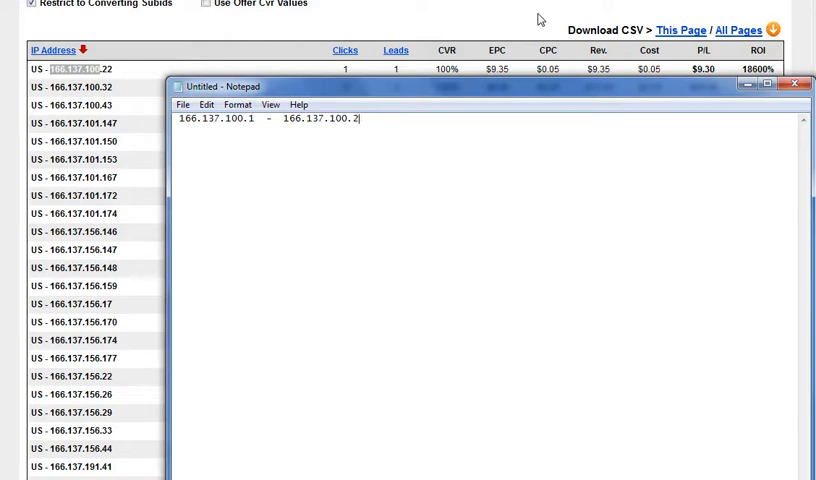
{"action": "type", "text": "55"}
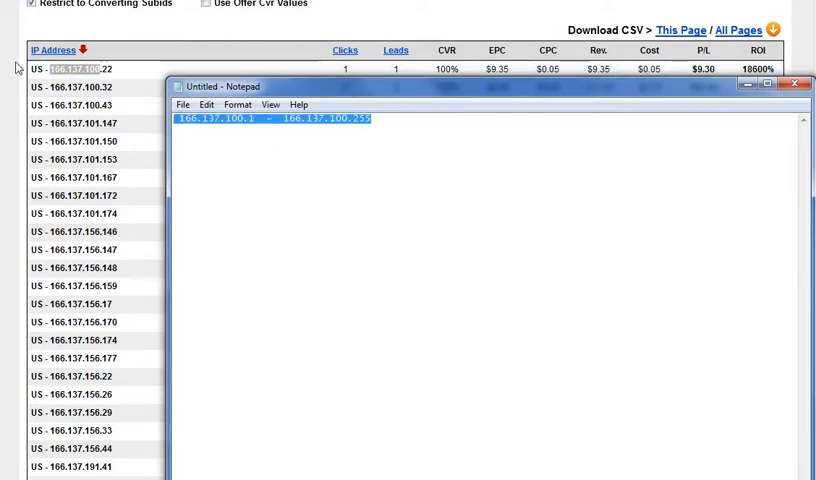
{"action": "left_click", "coordinate": [796, 84]}
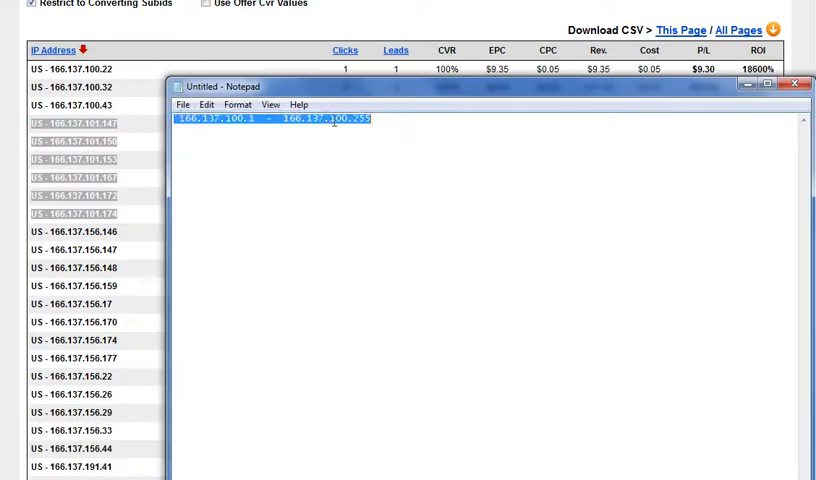
Type the range 166.137.101.1 - 166.137.101.255 on a new line and highlight both ranges
{"action": "type", "text": "166.137.100.22"}
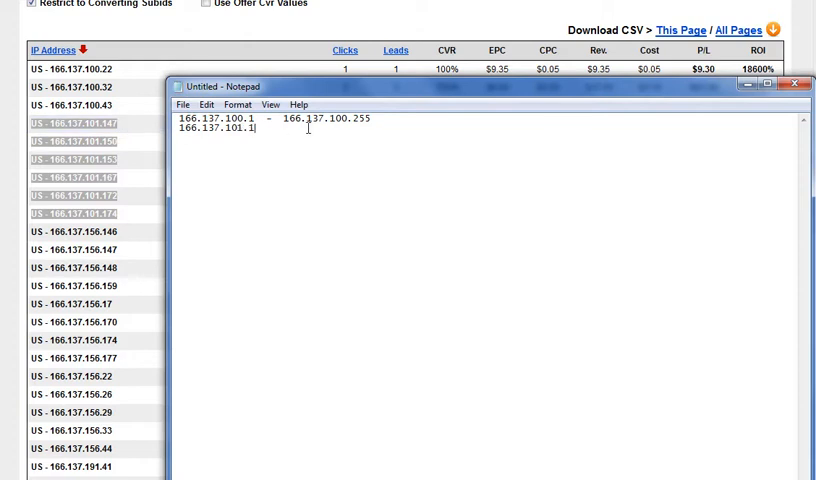
{"action": "type", "text": "- 166.137.100.2"}
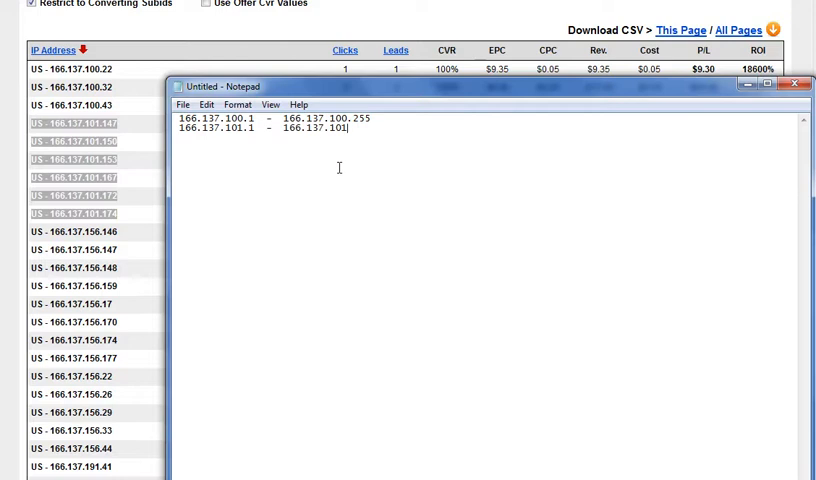
{"action": "type", "text": ".255"}
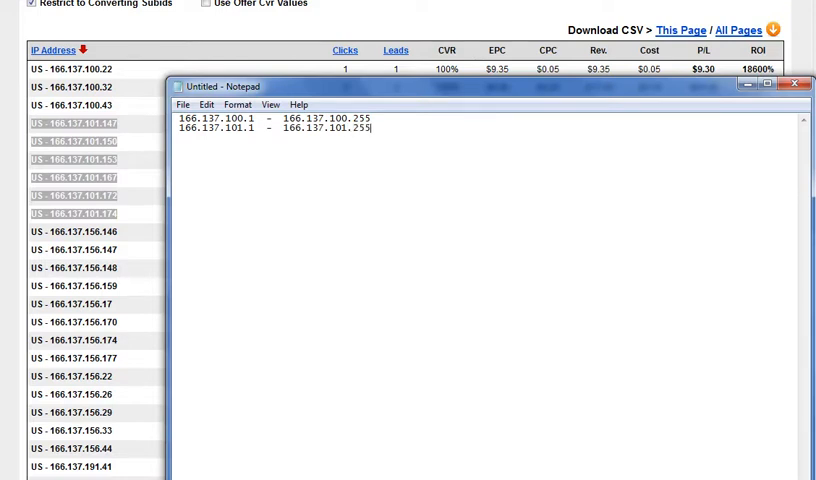
{"action": "key", "text": "enter"}
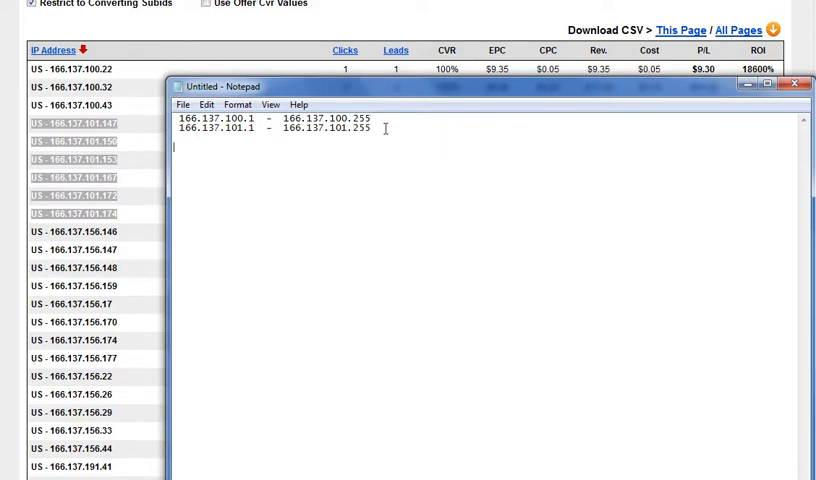
{"action": "mouse_move", "coordinate": [333, 171]}
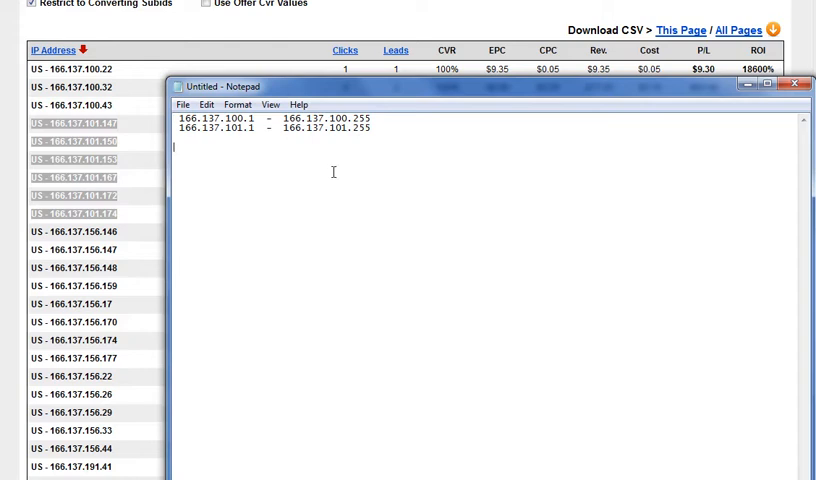
{"action": "left_click_drag", "start_coordinate": [177, 118], "coordinate": [367, 128]}
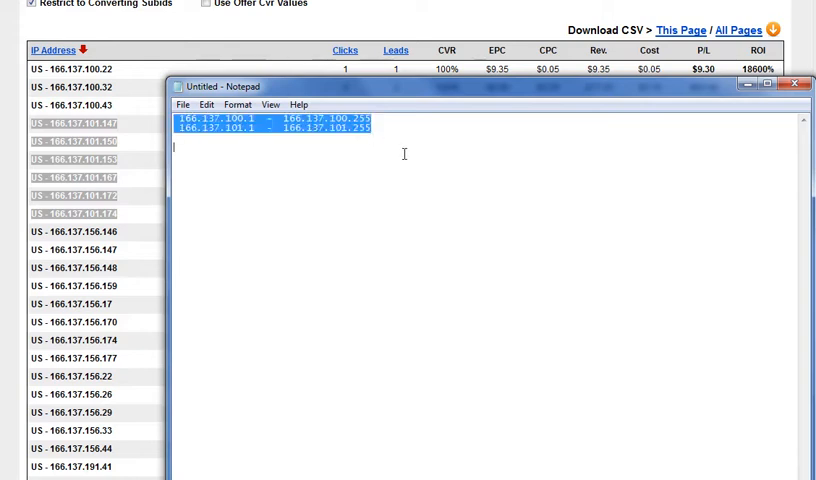
{"action": "left_click", "coordinate": [404, 151]}
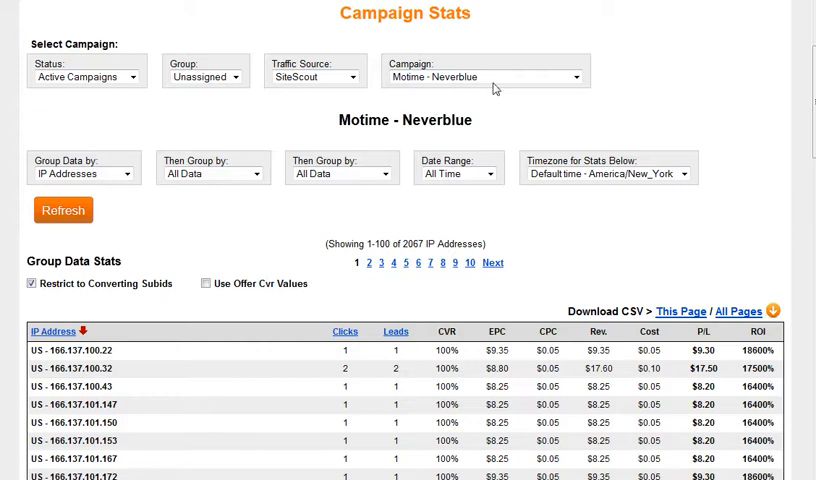
{"action": "mouse_move", "coordinate": [564, 121]}
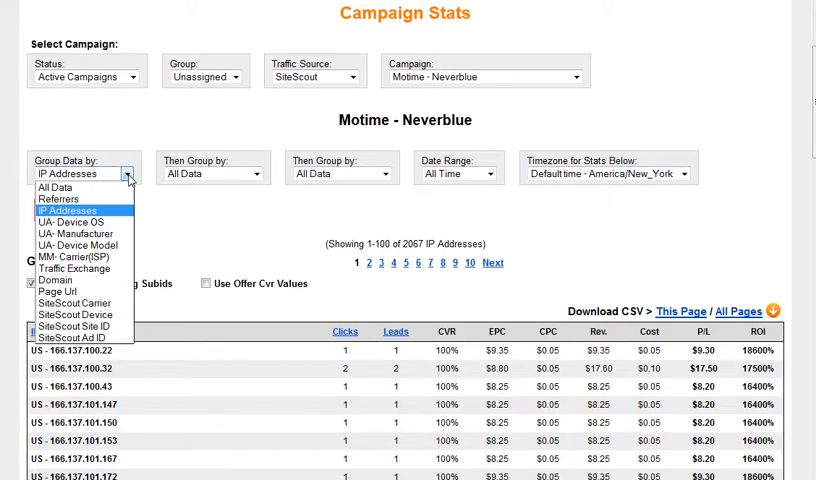
{"action": "mouse_move", "coordinate": [78, 233]}
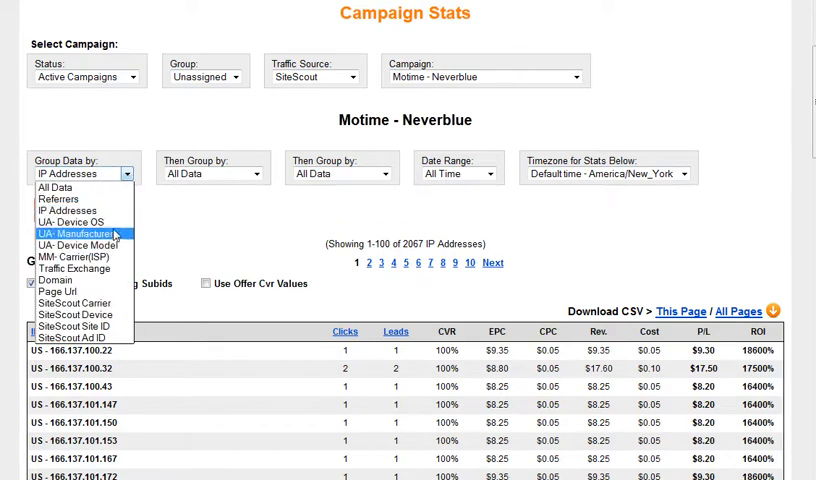
Choose MM- Carrier(ISP) as the grouping for the Motime - Neverblue stats
{"action": "left_click", "coordinate": [73, 256]}
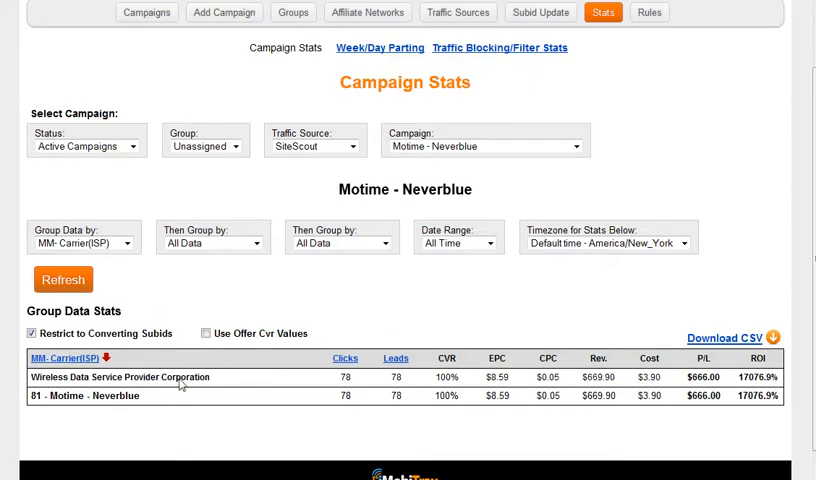
Select the carrier name 'Wireless Data Service Provider Corporation' in the stats table
{"action": "double_click", "coordinate": [120, 377]}
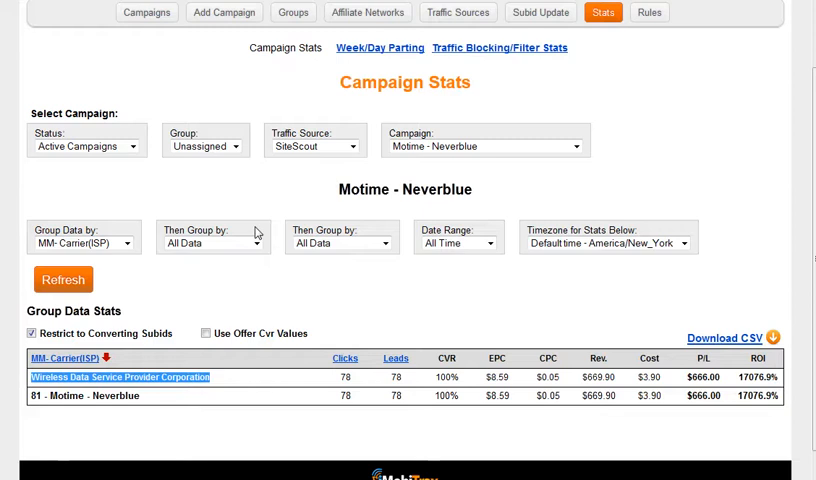
{"action": "mouse_move", "coordinate": [270, 298]}
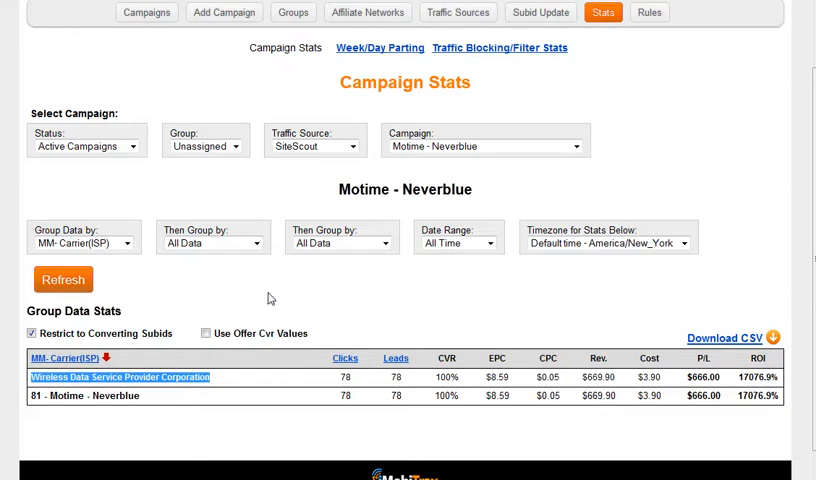